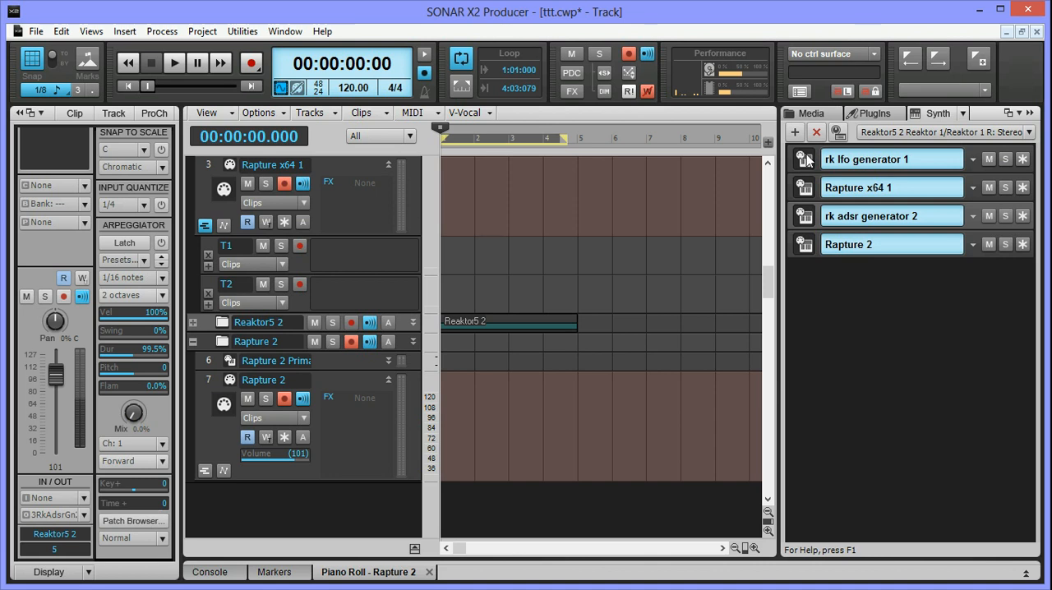
Check the rk lfo generator 1 panel, then stop the controller-stream recording pass
{"action": "left_click", "coordinate": [804, 158]}
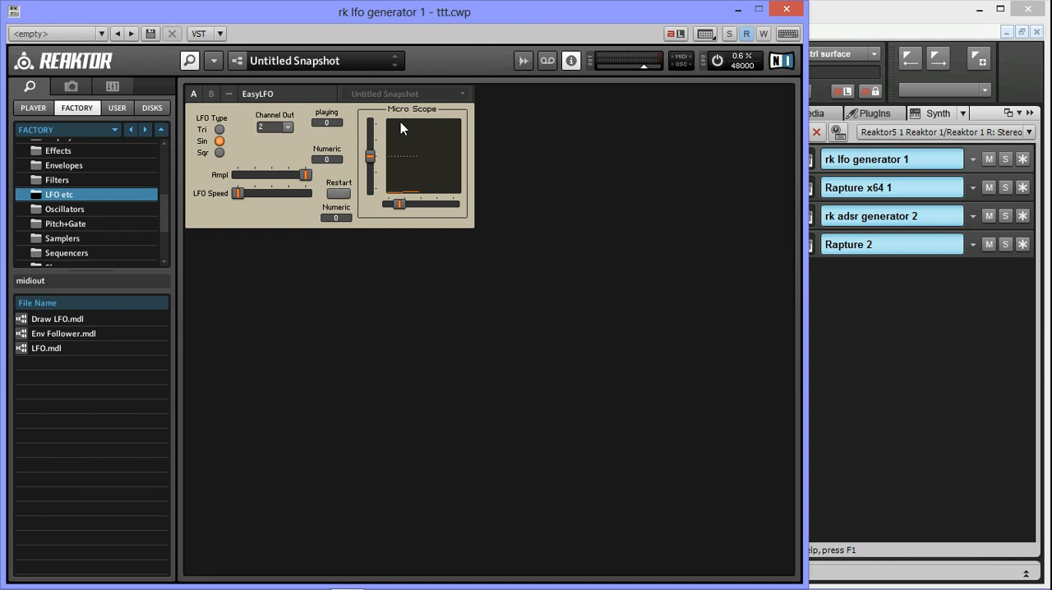
{"action": "mouse_move", "coordinate": [273, 132]}
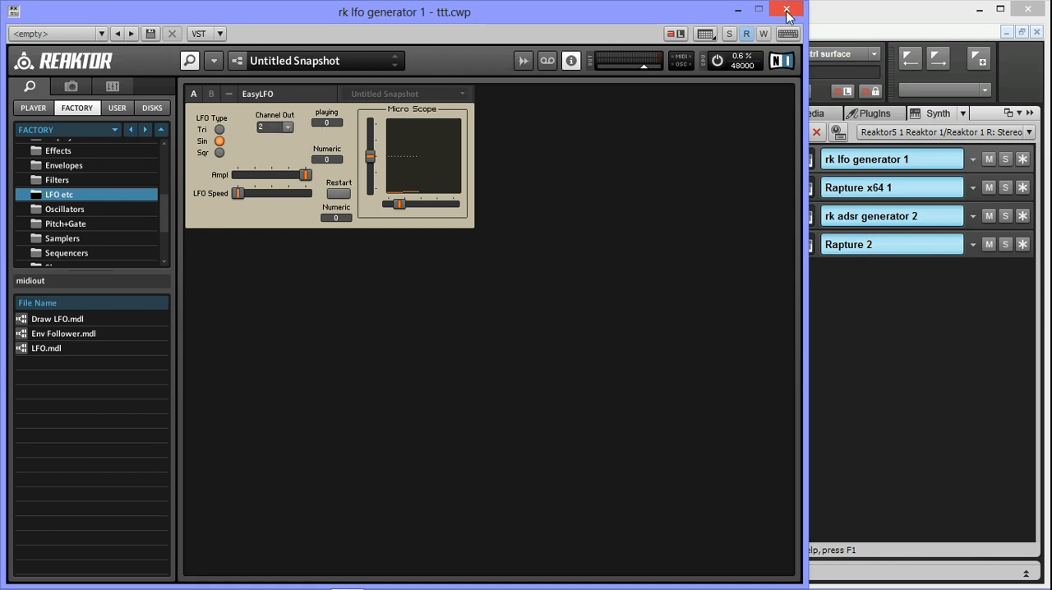
{"action": "left_click", "coordinate": [785, 9]}
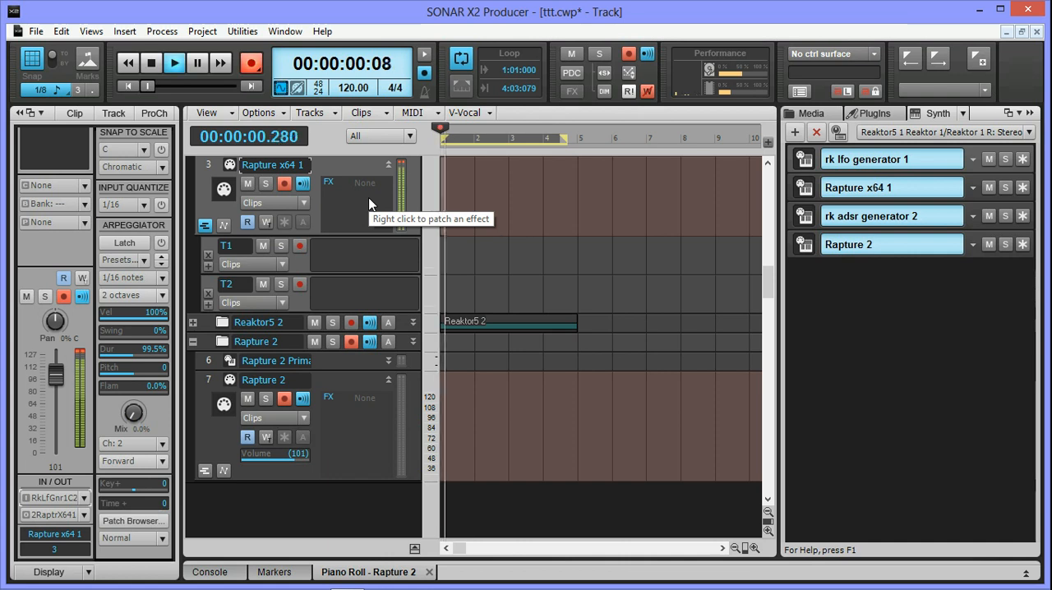
{"action": "left_click", "coordinate": [174, 62]}
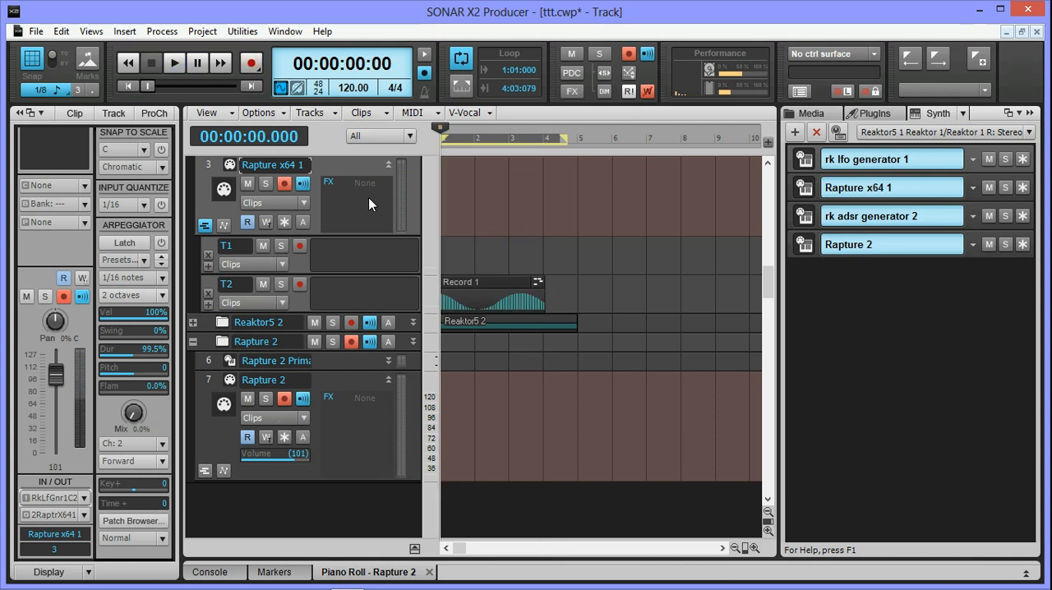
{"action": "mouse_move", "coordinate": [479, 283]}
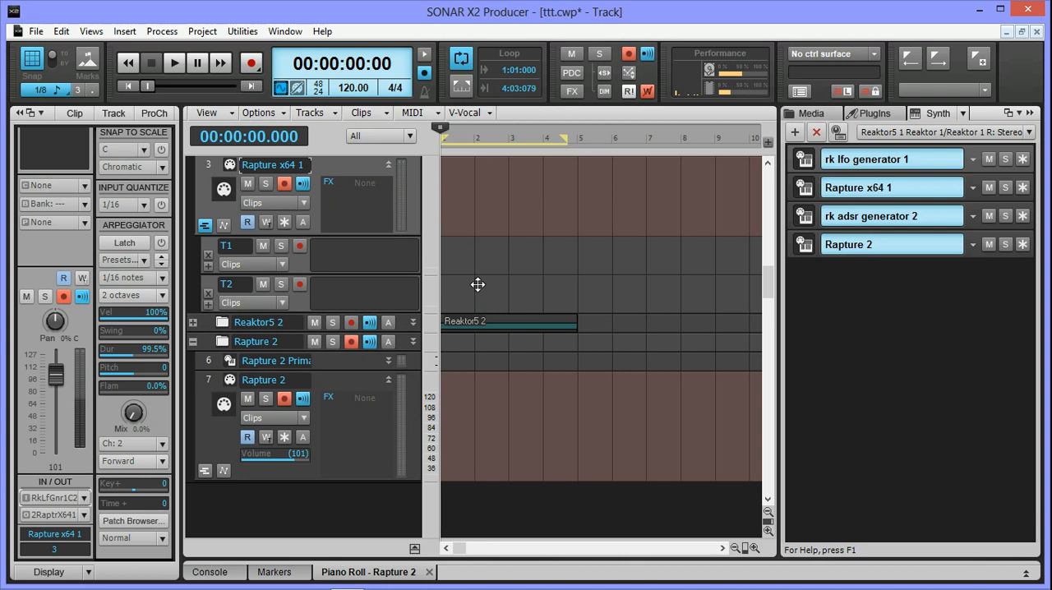
{"action": "mouse_move", "coordinate": [808, 163]}
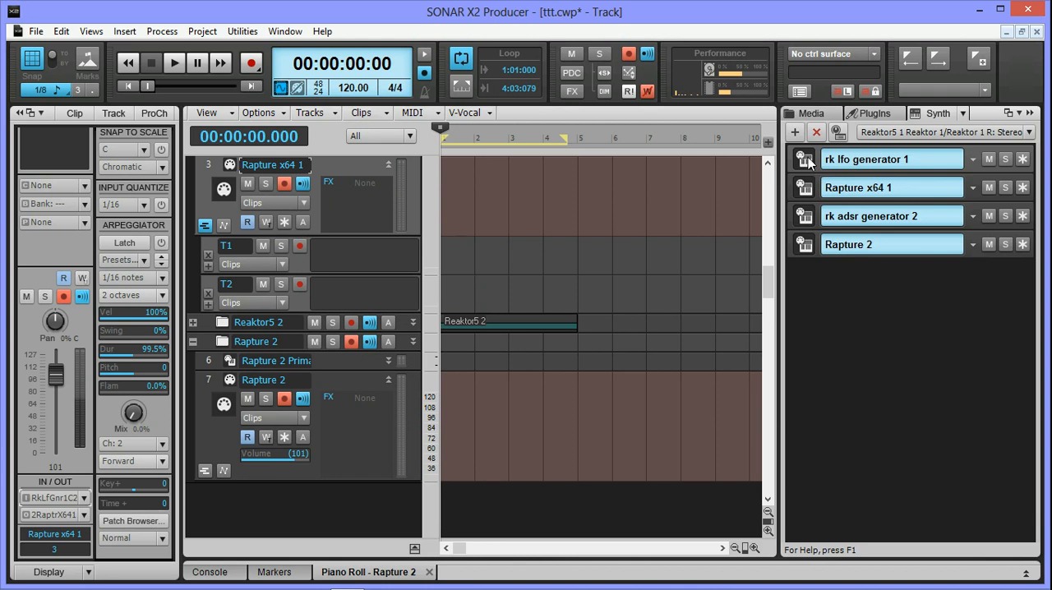
Change the Rapture x64 1 track's MIDI input from the Inspector's IN/OUT section
{"action": "right_click", "coordinate": [804, 158]}
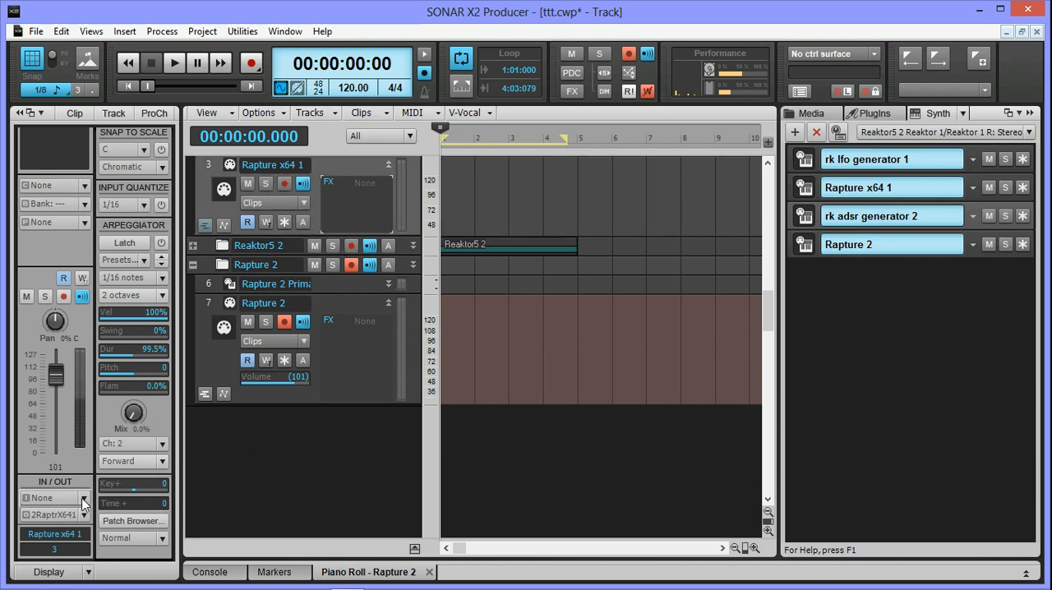
{"action": "left_click", "coordinate": [83, 498]}
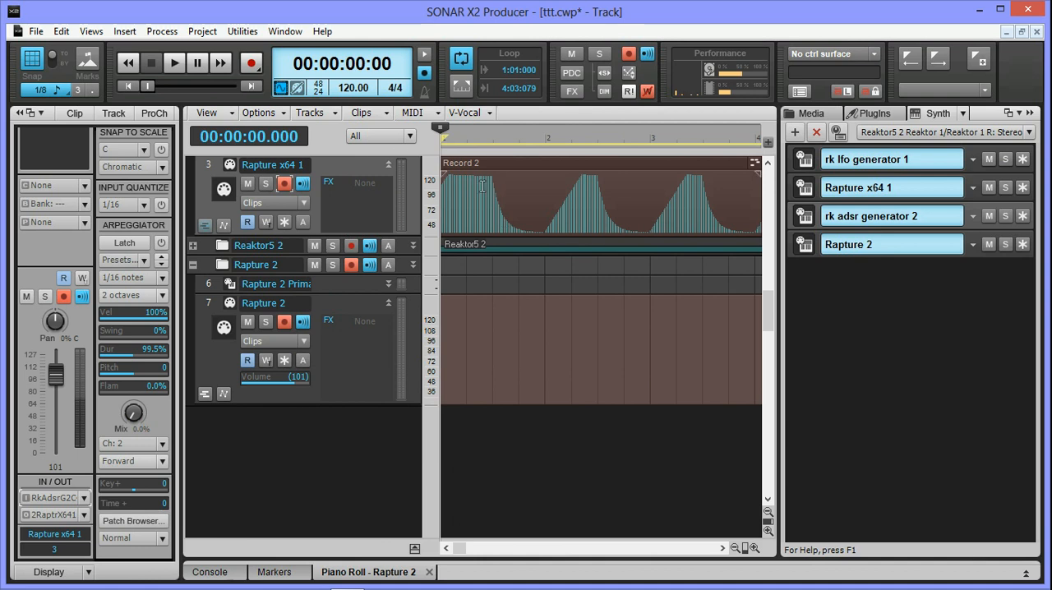
{"action": "mouse_move", "coordinate": [691, 232]}
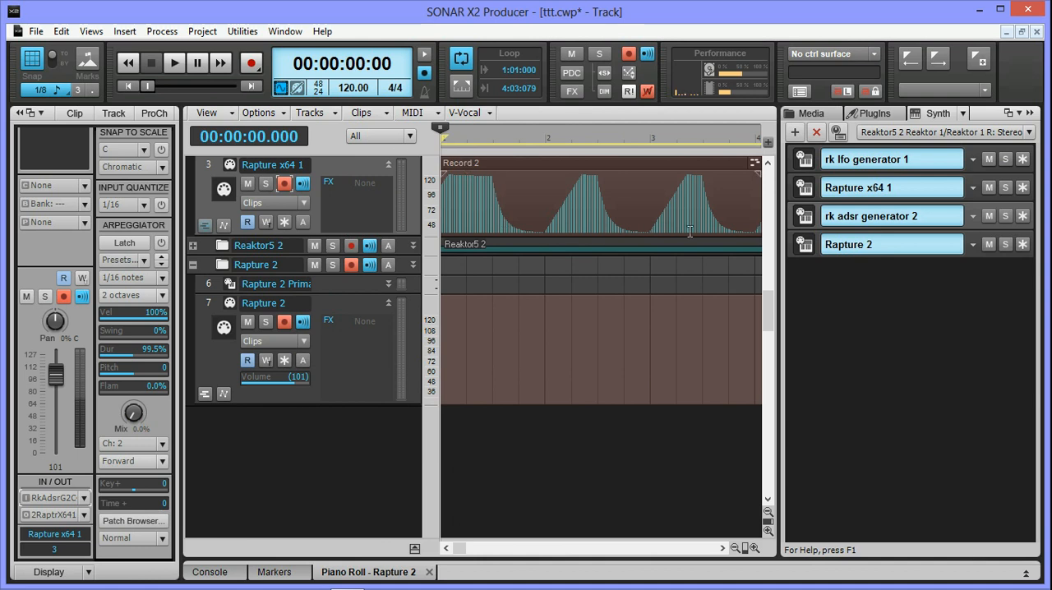
{"action": "mouse_move", "coordinate": [487, 168]}
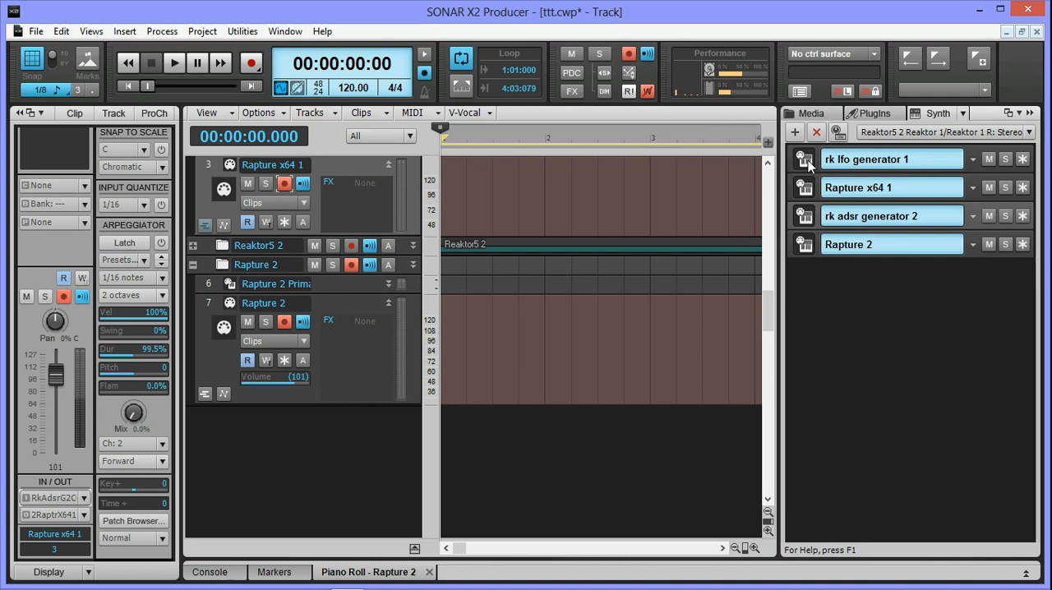
Feed an rk lfo generator 1 MIDI channel into the Rapture 2 track's input
{"action": "right_click", "coordinate": [805, 158]}
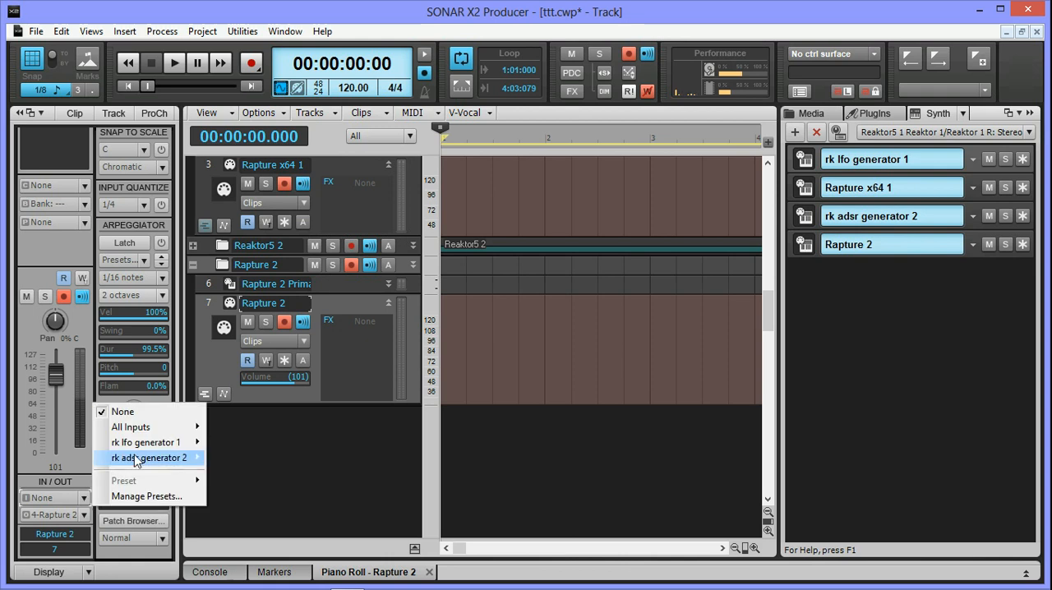
{"action": "mouse_move", "coordinate": [145, 442]}
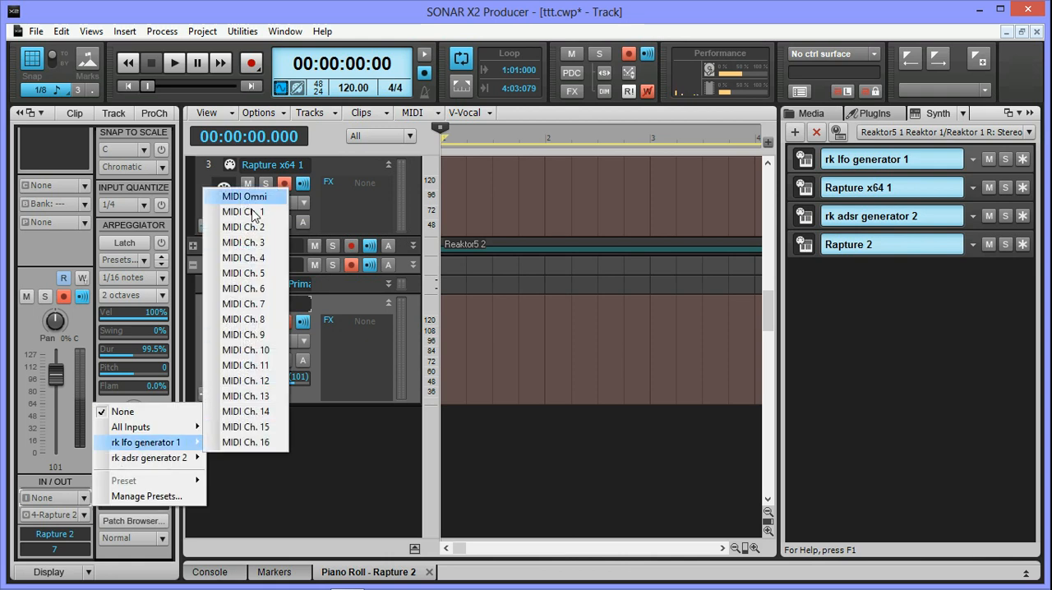
{"action": "left_click", "coordinate": [147, 442]}
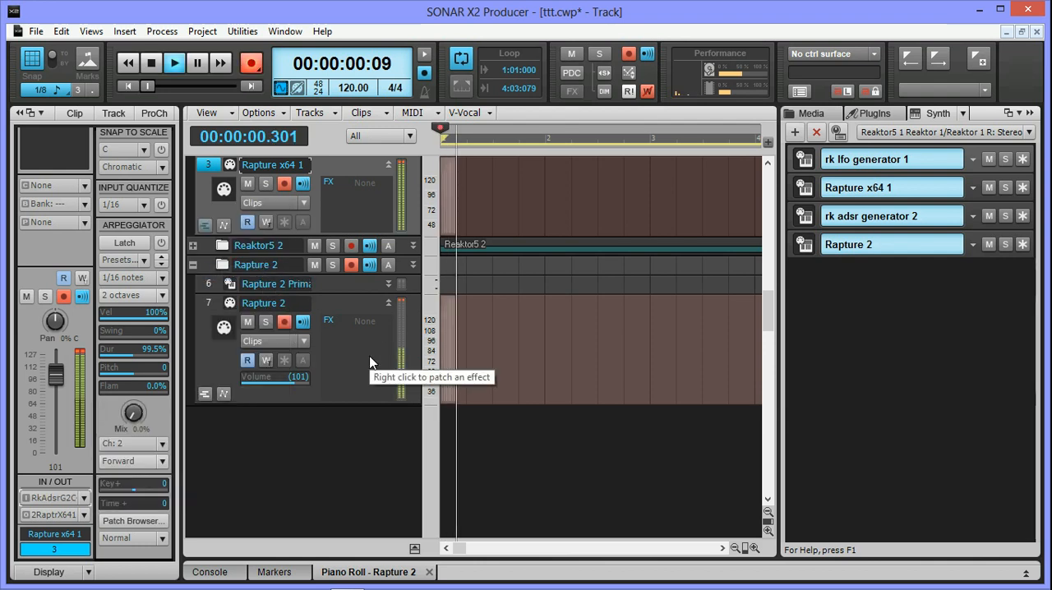
Stop the Record 3 take on both Rapture tracks and select Rapture 2
{"action": "left_click", "coordinate": [174, 63]}
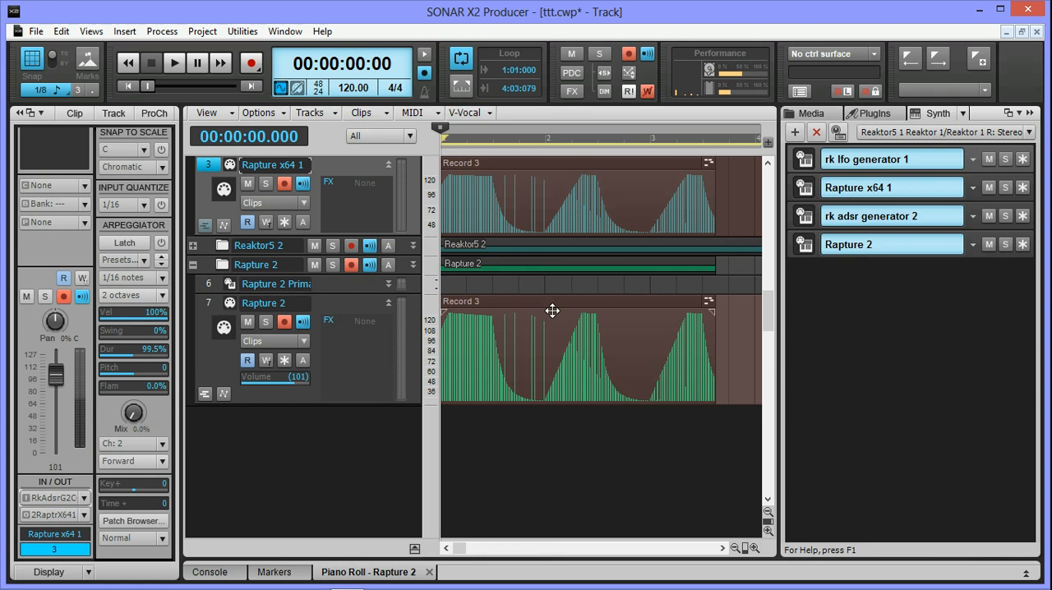
{"action": "mouse_move", "coordinate": [628, 342]}
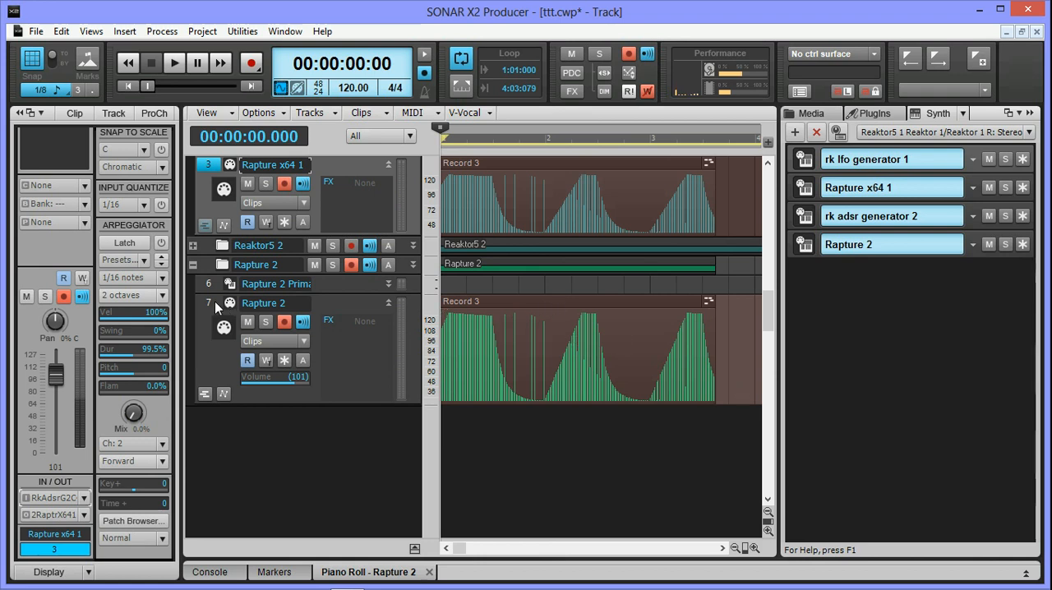
{"action": "left_click", "coordinate": [262, 303]}
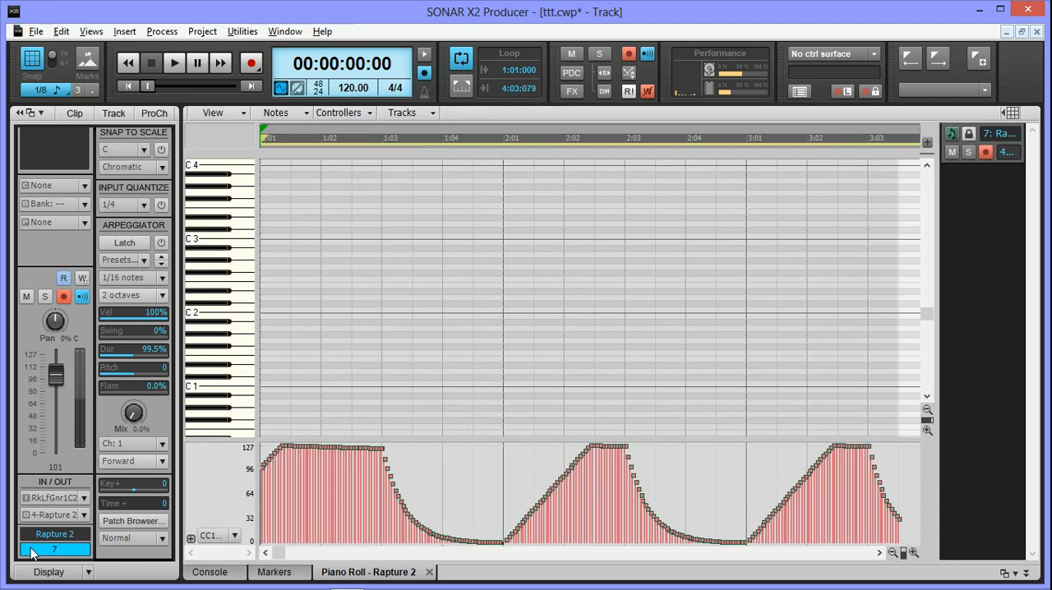
Switch the controller pane between CC1 and CC 4-Foot controller to review the recorded curves
{"action": "left_click", "coordinate": [210, 536]}
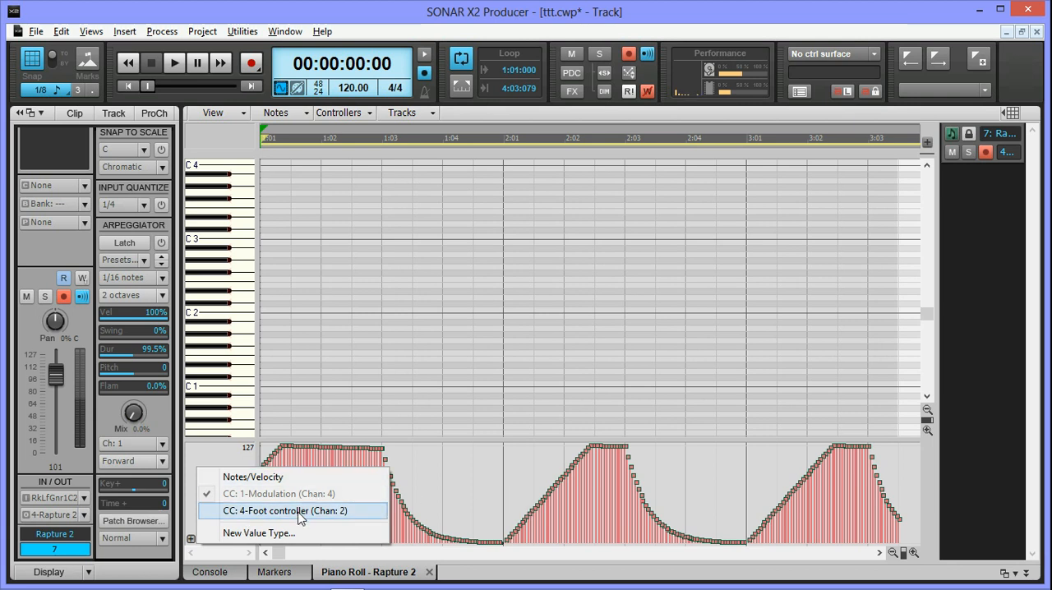
{"action": "left_click", "coordinate": [286, 509]}
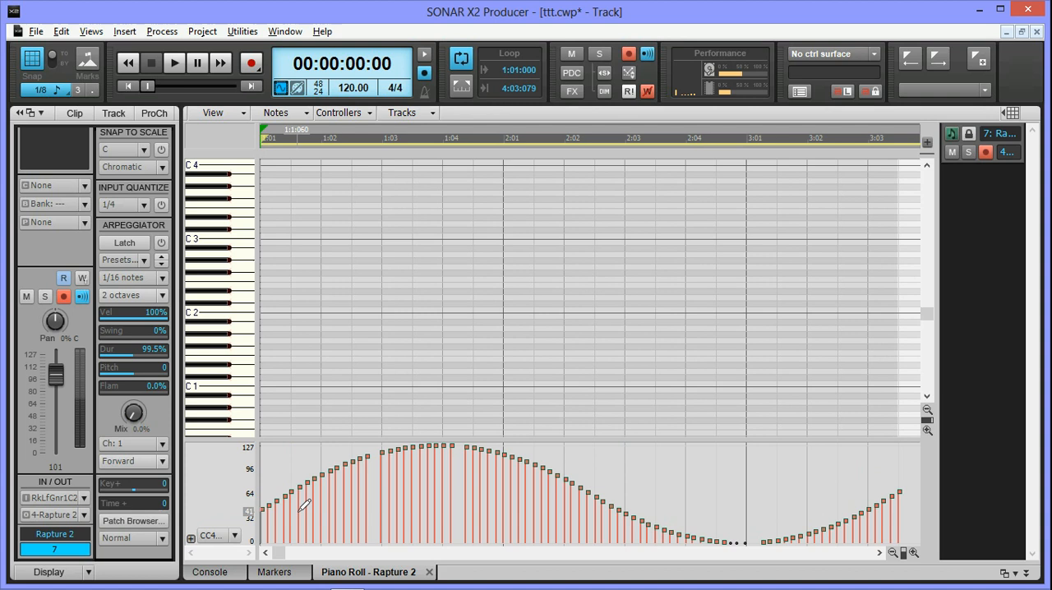
{"action": "left_click", "coordinate": [211, 536]}
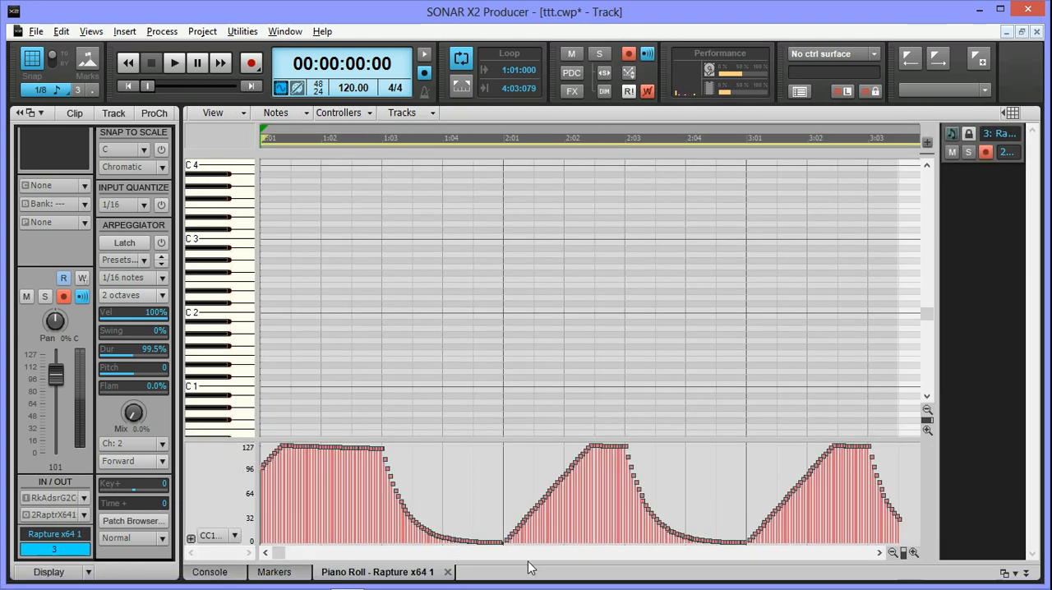
{"action": "left_click", "coordinate": [216, 536]}
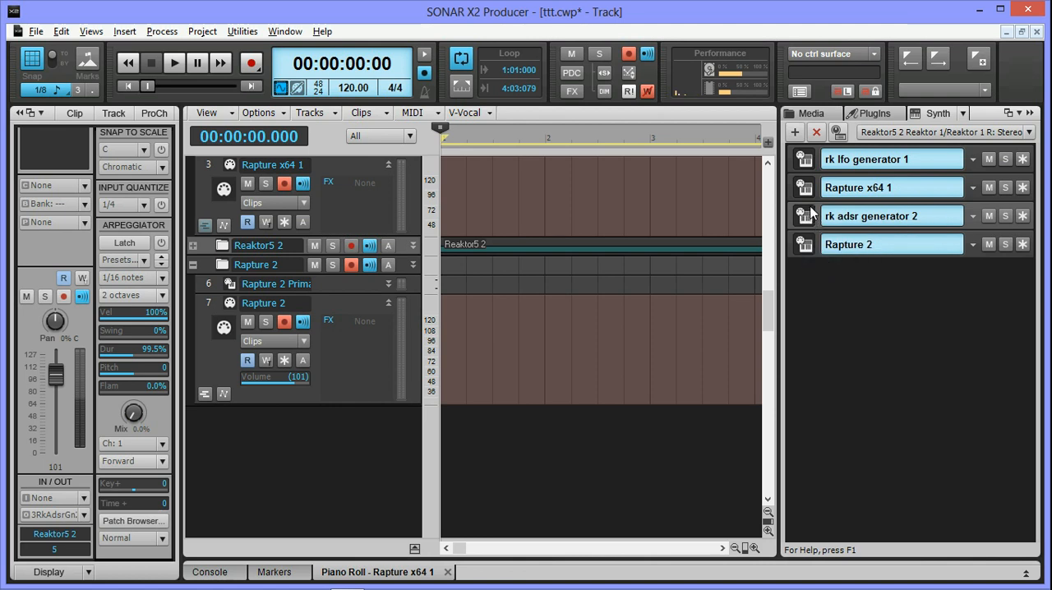
{"action": "mouse_move", "coordinate": [887, 222]}
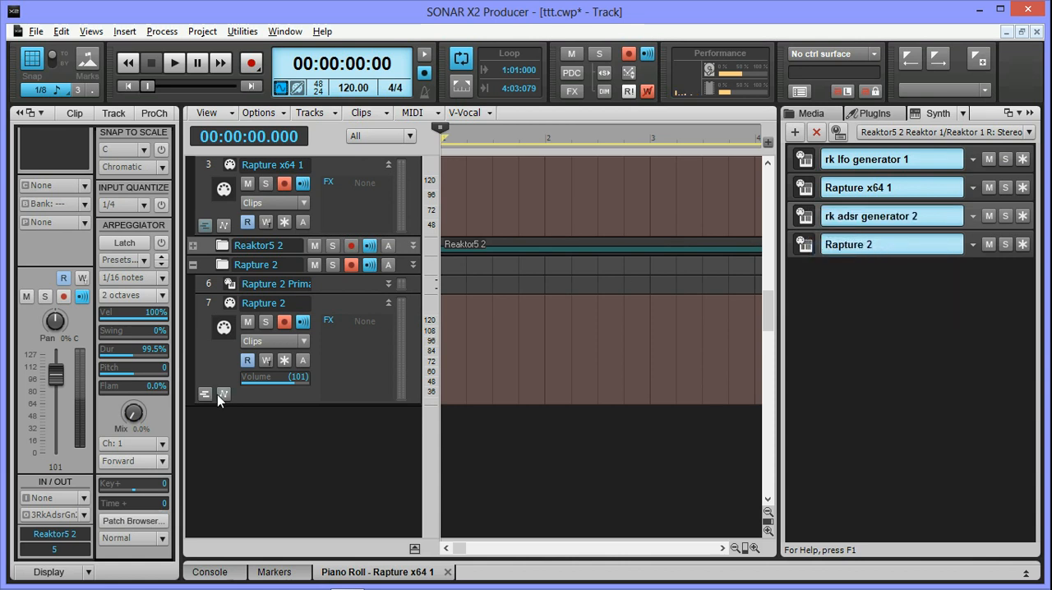
Set Rapture 2's MIDI input to an rk adsr generator 2 channel in the IN/OUT section
{"action": "left_click", "coordinate": [102, 503]}
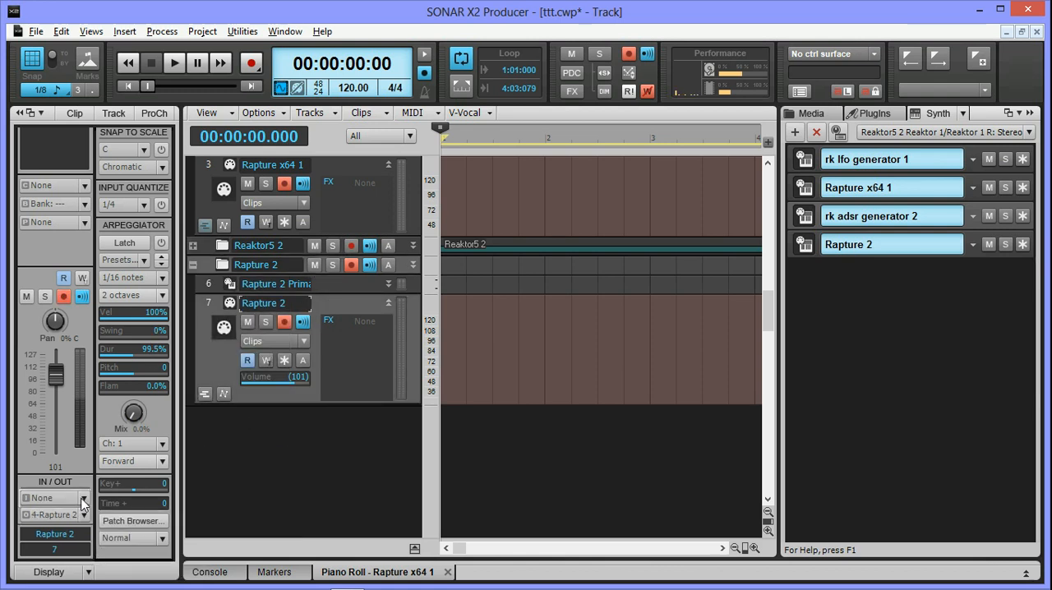
{"action": "left_click", "coordinate": [79, 496]}
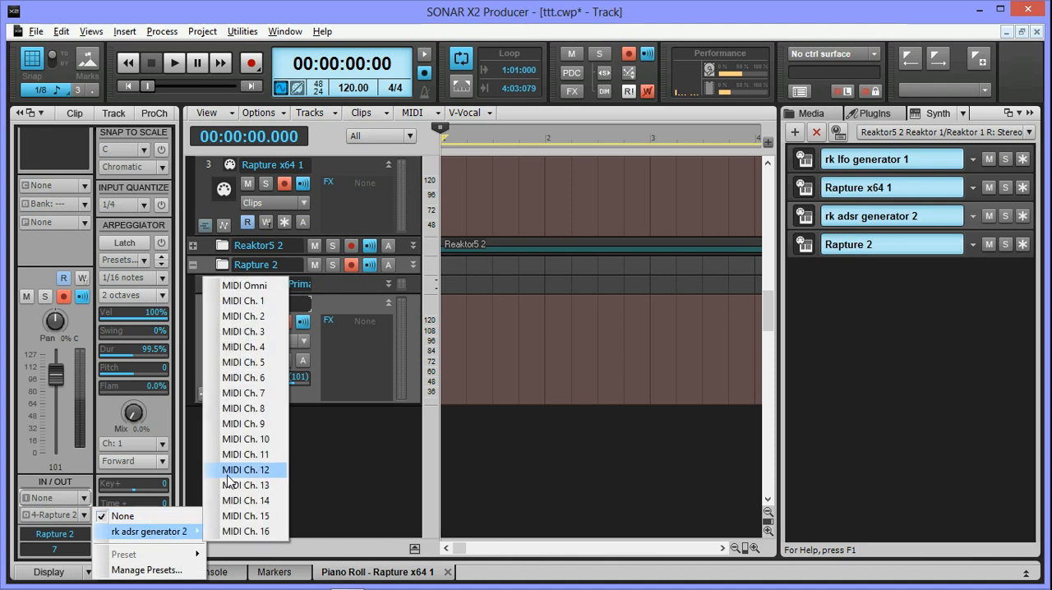
{"action": "left_click", "coordinate": [243, 316]}
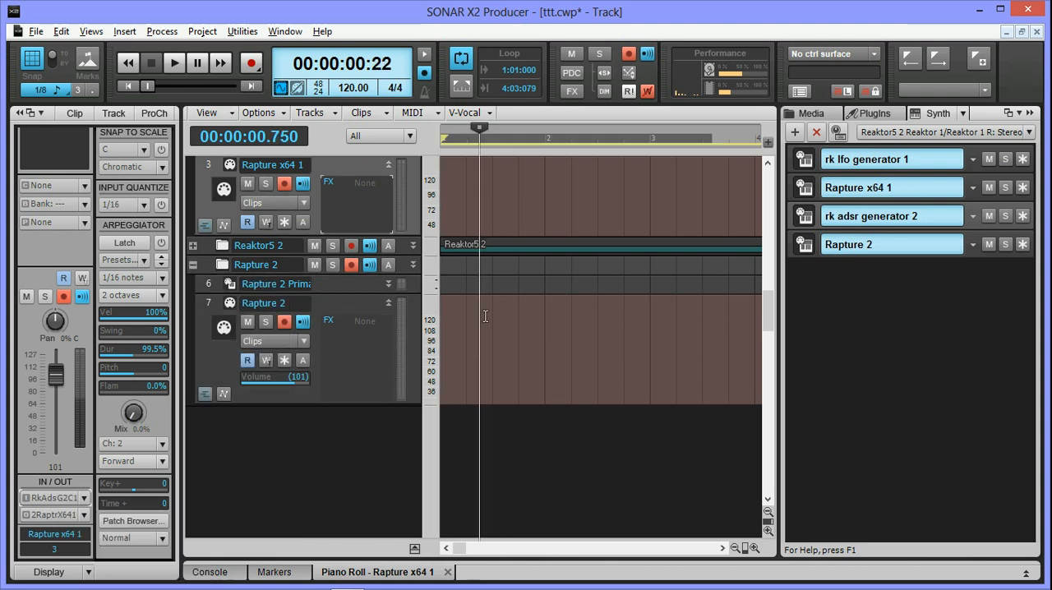
{"action": "left_click", "coordinate": [174, 62]}
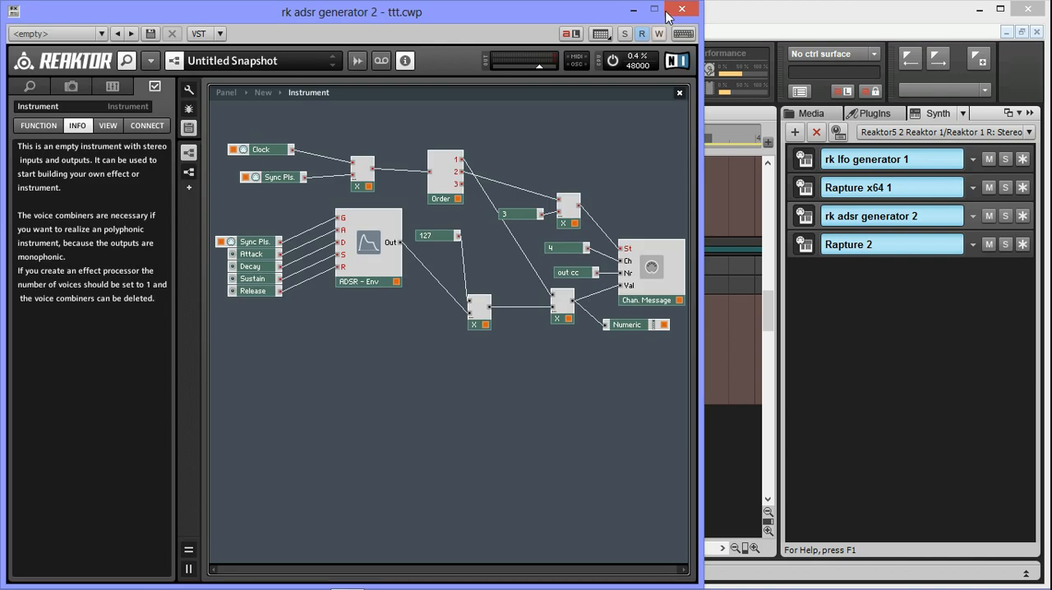
{"action": "left_click", "coordinate": [680, 10]}
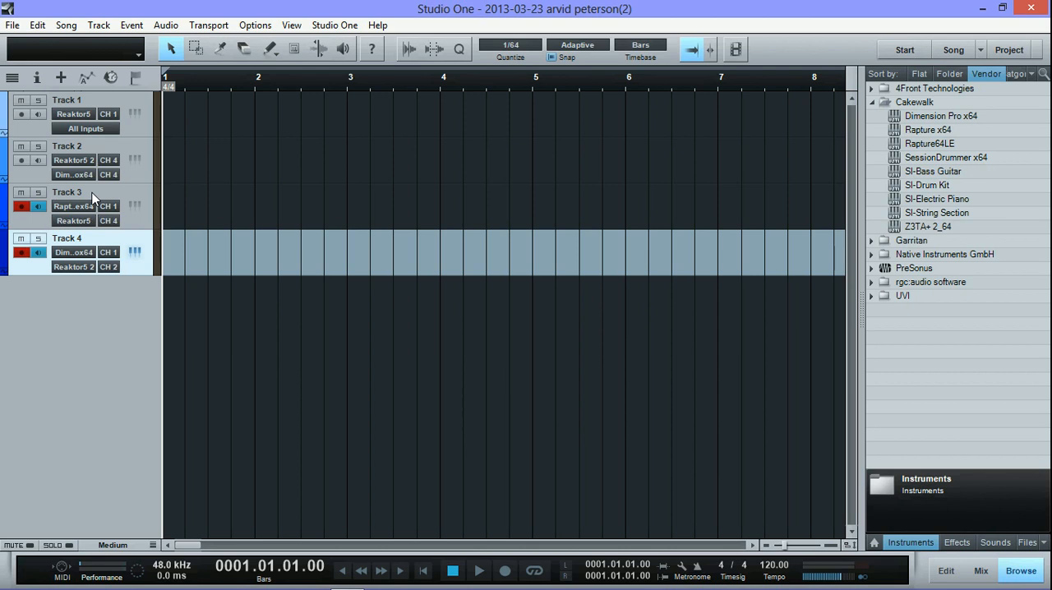
{"action": "mouse_move", "coordinate": [82, 212]}
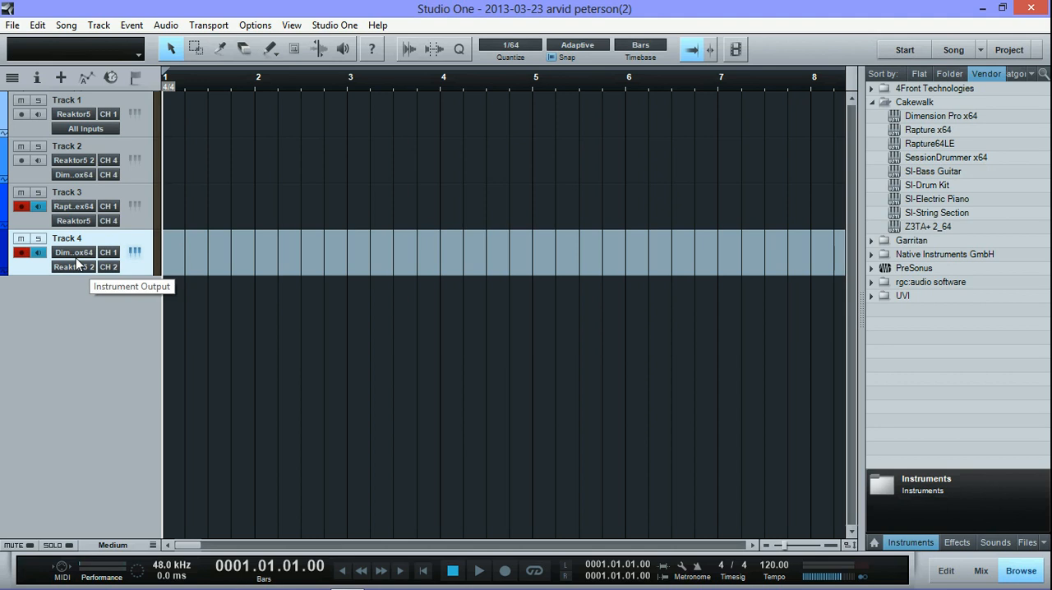
{"action": "mouse_move", "coordinate": [215, 303]}
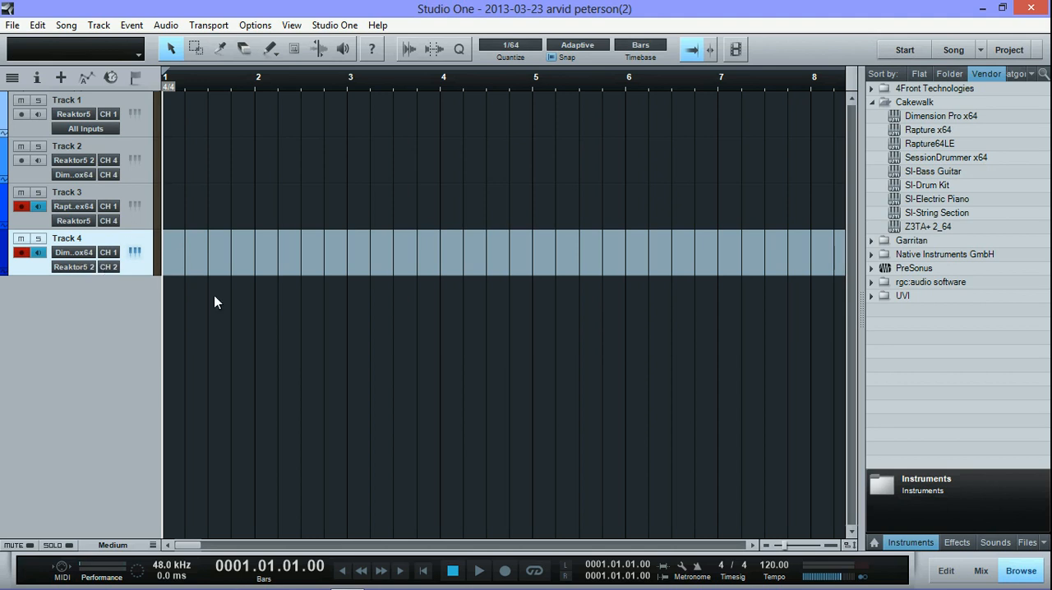
{"action": "mouse_move", "coordinate": [96, 273]}
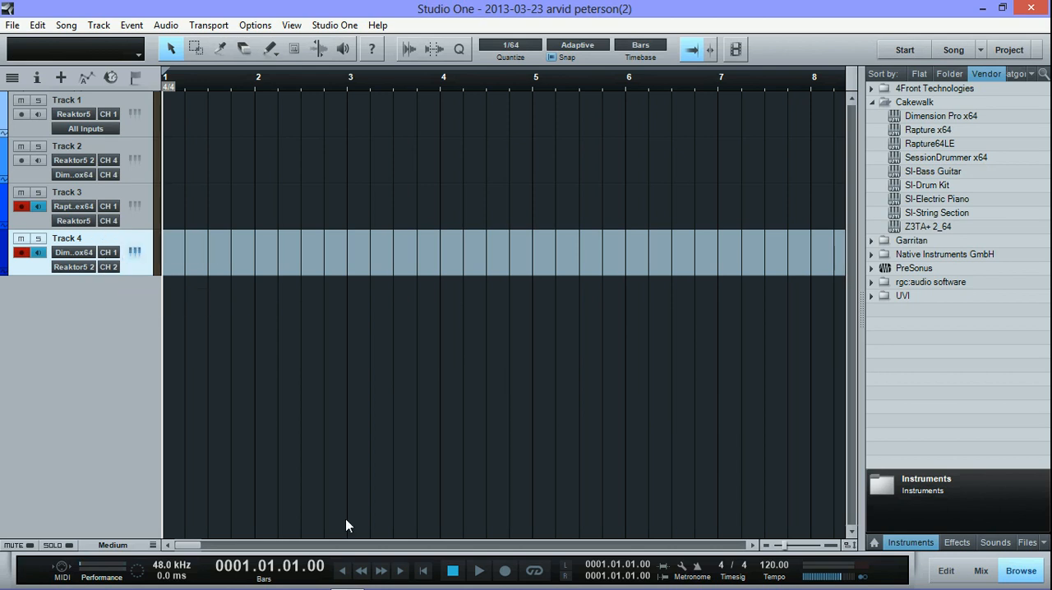
{"action": "mouse_move", "coordinate": [506, 570]}
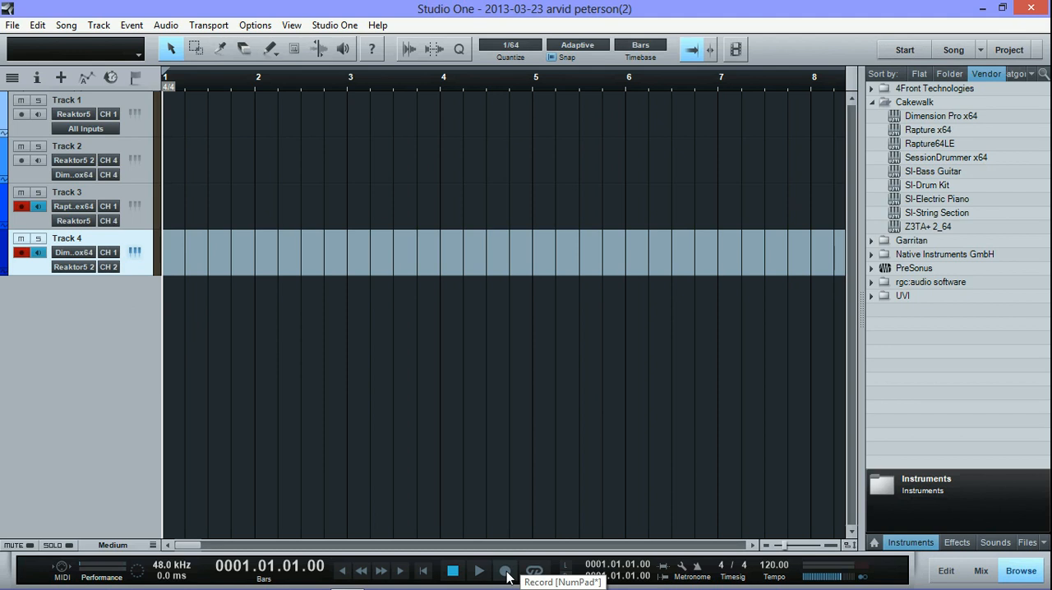
Record a short pass of Reaktor CC data onto Tracks 3 and 4, then stop
{"action": "left_click", "coordinate": [504, 571]}
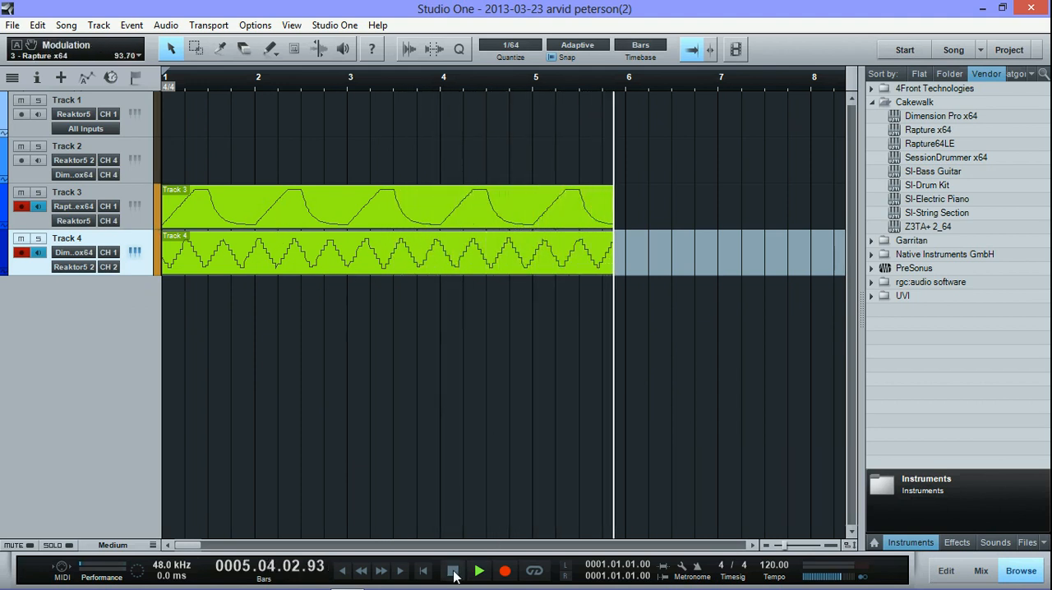
{"action": "left_click", "coordinate": [452, 570]}
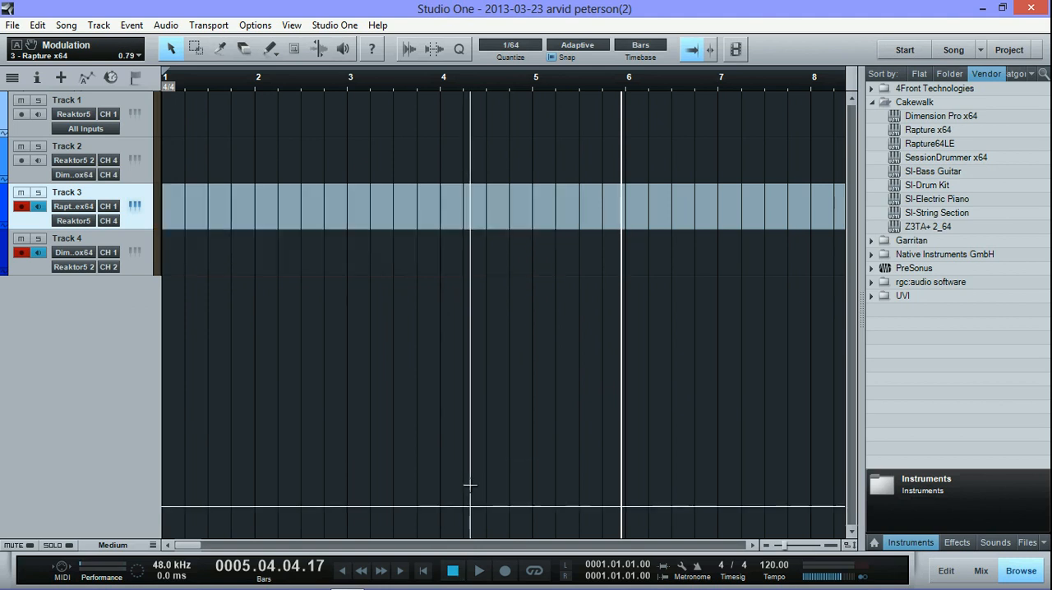
Return to song start, move Tracks 3 and 4 to other Reaktor input channels, and start a new take
{"action": "left_click", "coordinate": [452, 571]}
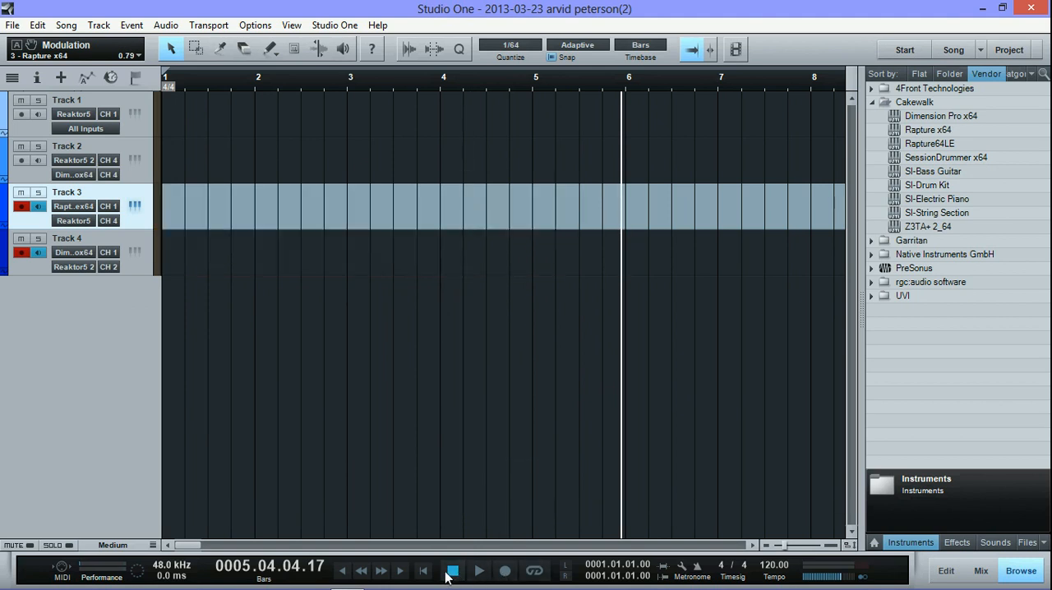
{"action": "left_click", "coordinate": [452, 570]}
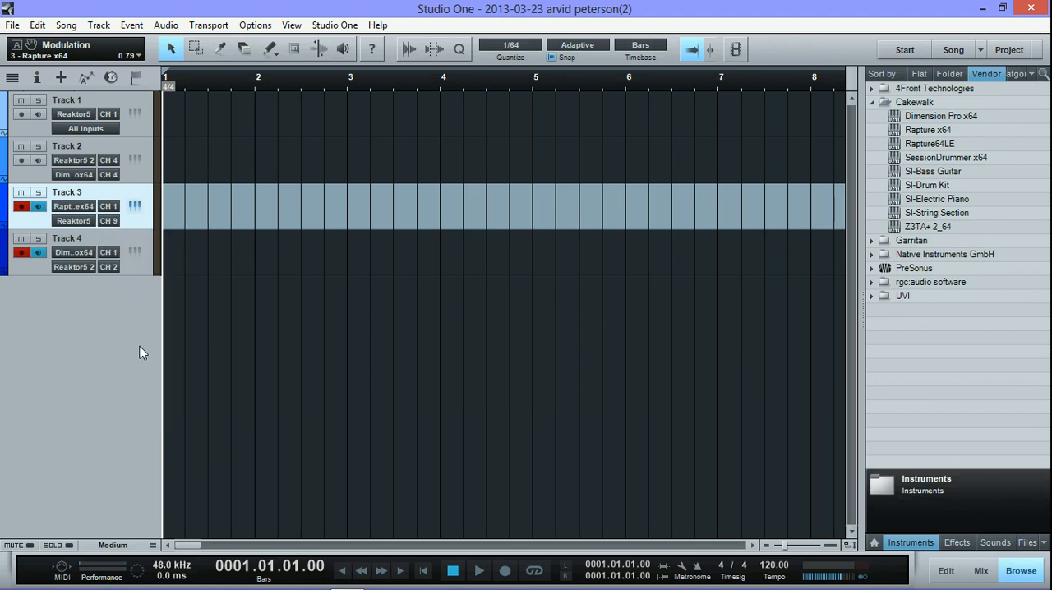
{"action": "left_click", "coordinate": [109, 267]}
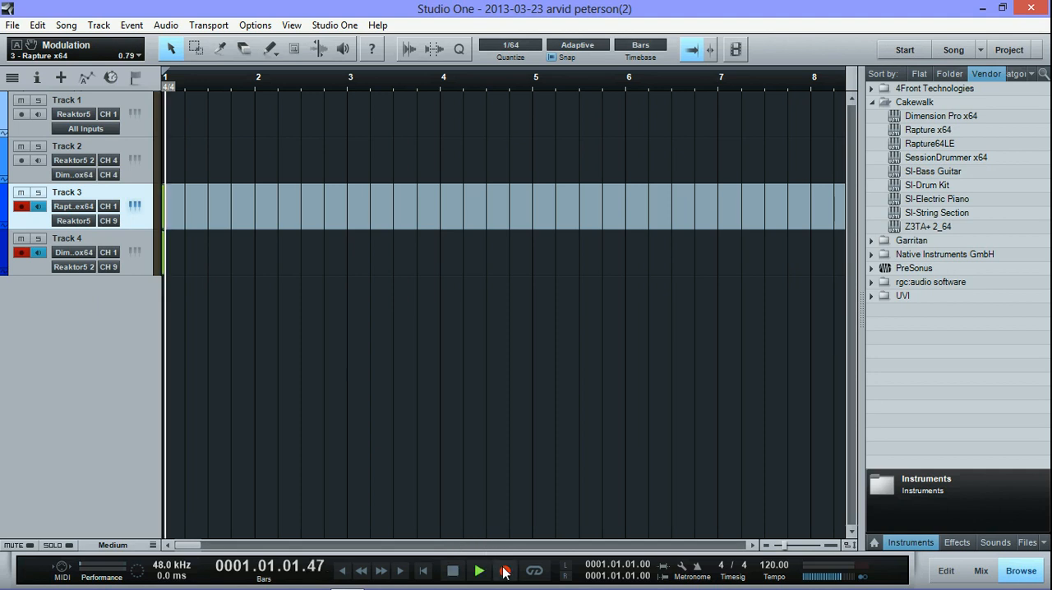
{"action": "left_click", "coordinate": [479, 570]}
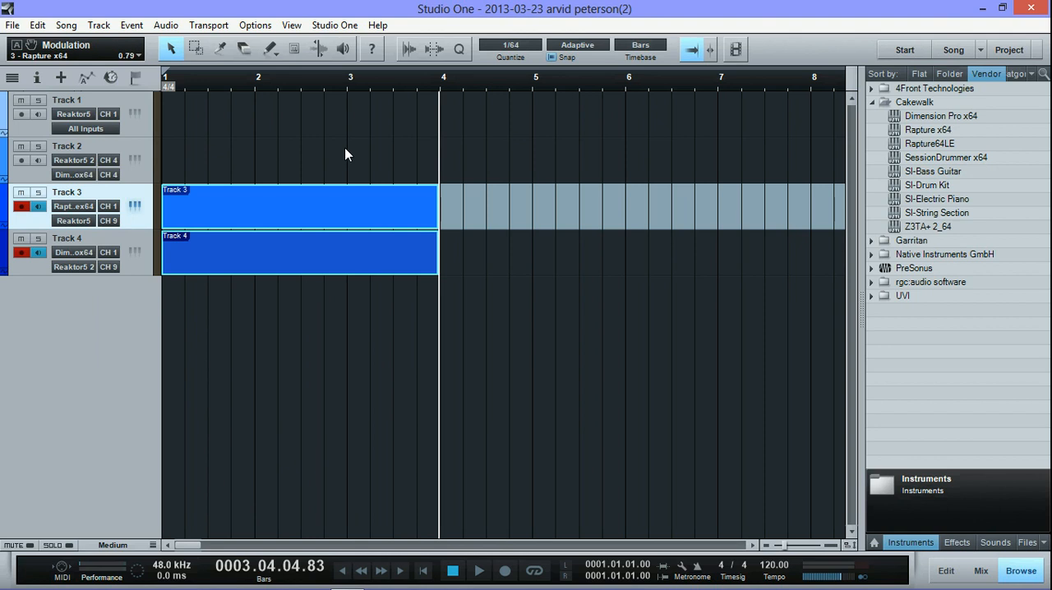
{"action": "mouse_move", "coordinate": [682, 73]}
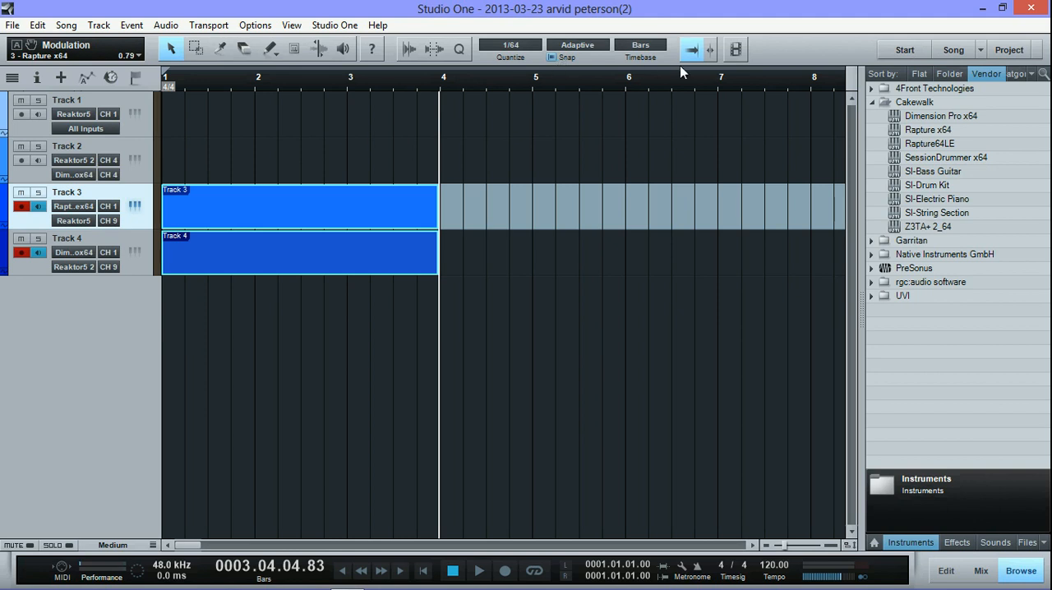
{"action": "mouse_move", "coordinate": [722, 89]}
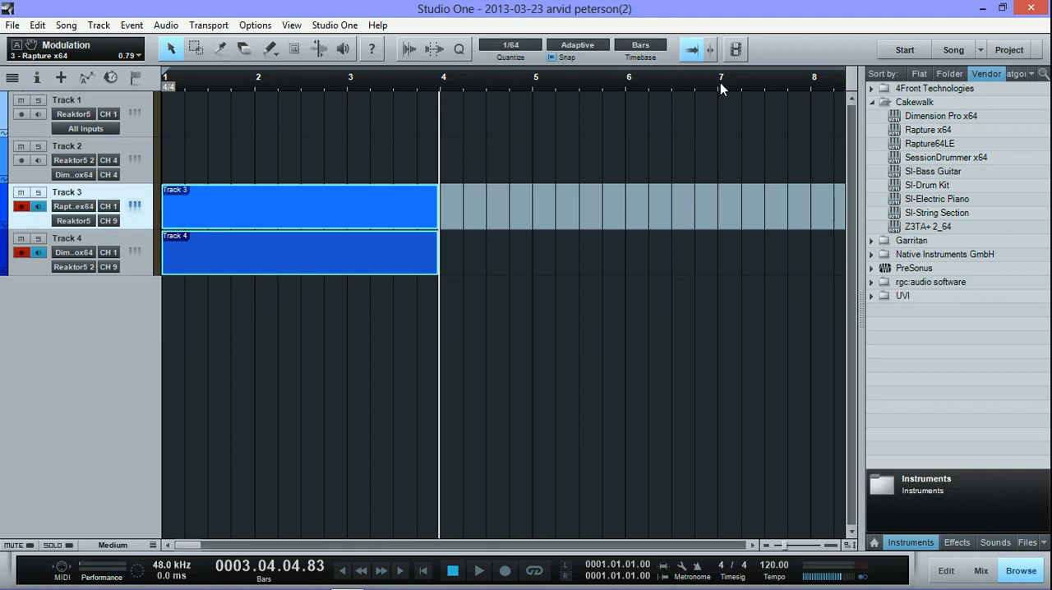